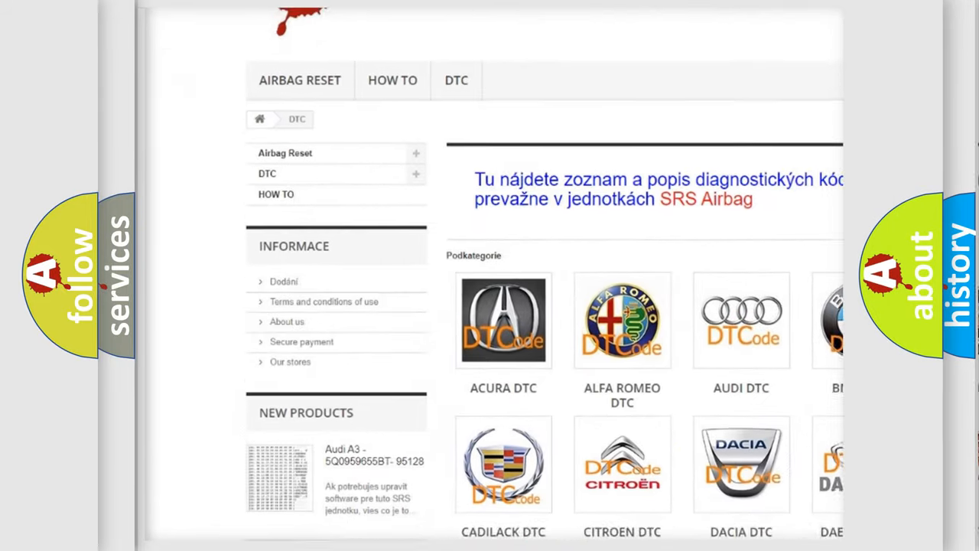
pyautogui.scroll(-3)
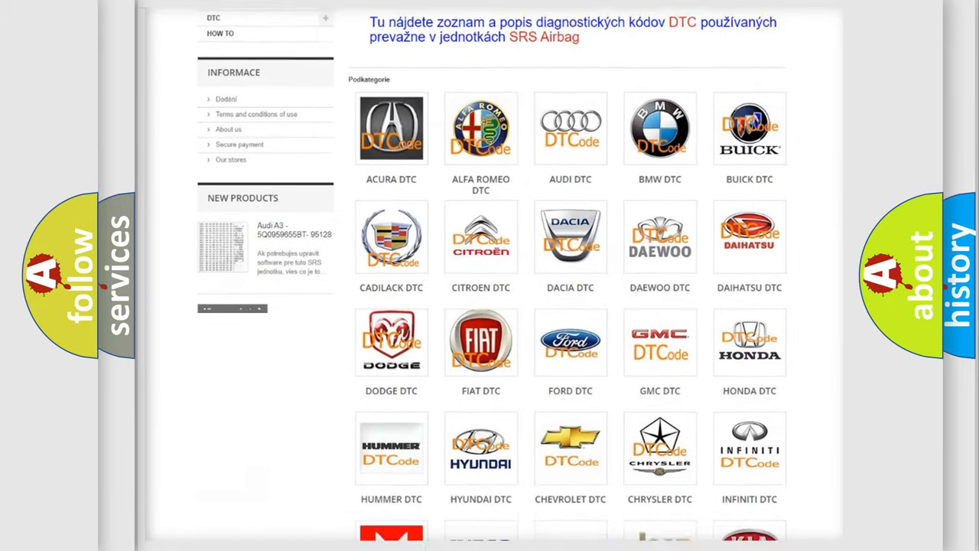
pyautogui.scroll(-3)
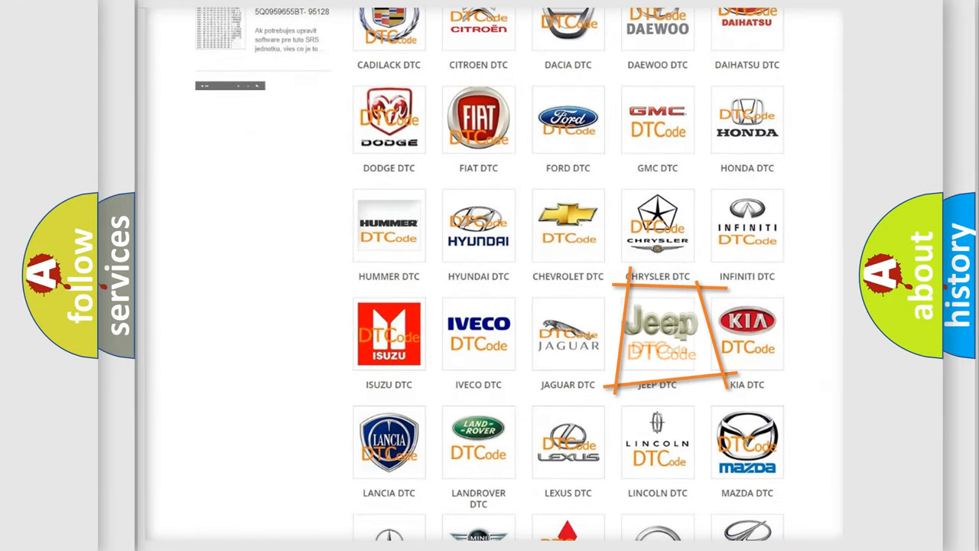
pyautogui.moveTo(658, 333)
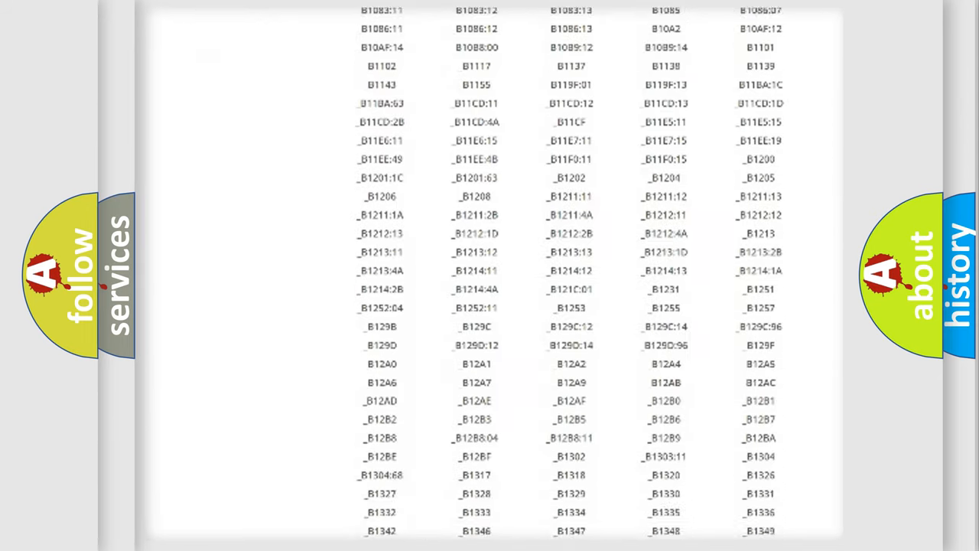
pyautogui.scroll(-3)
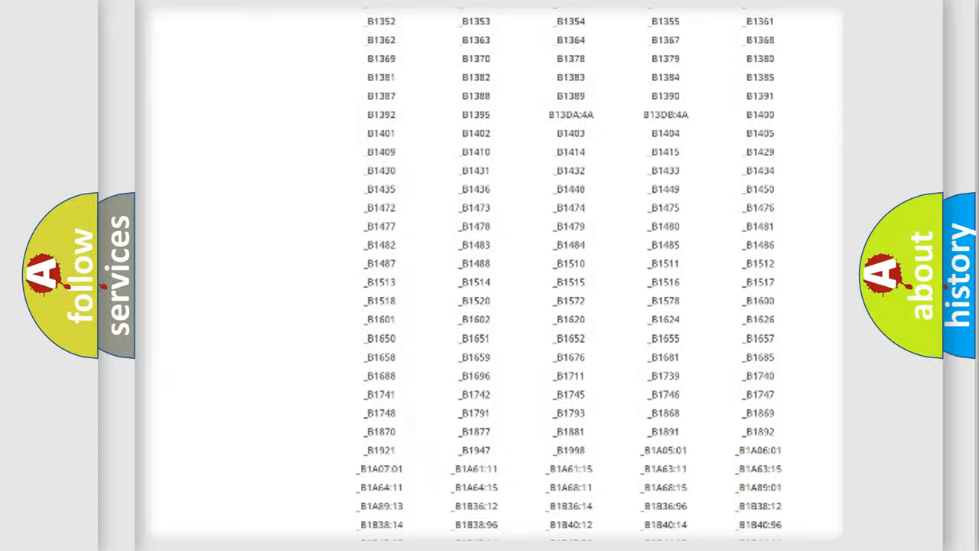